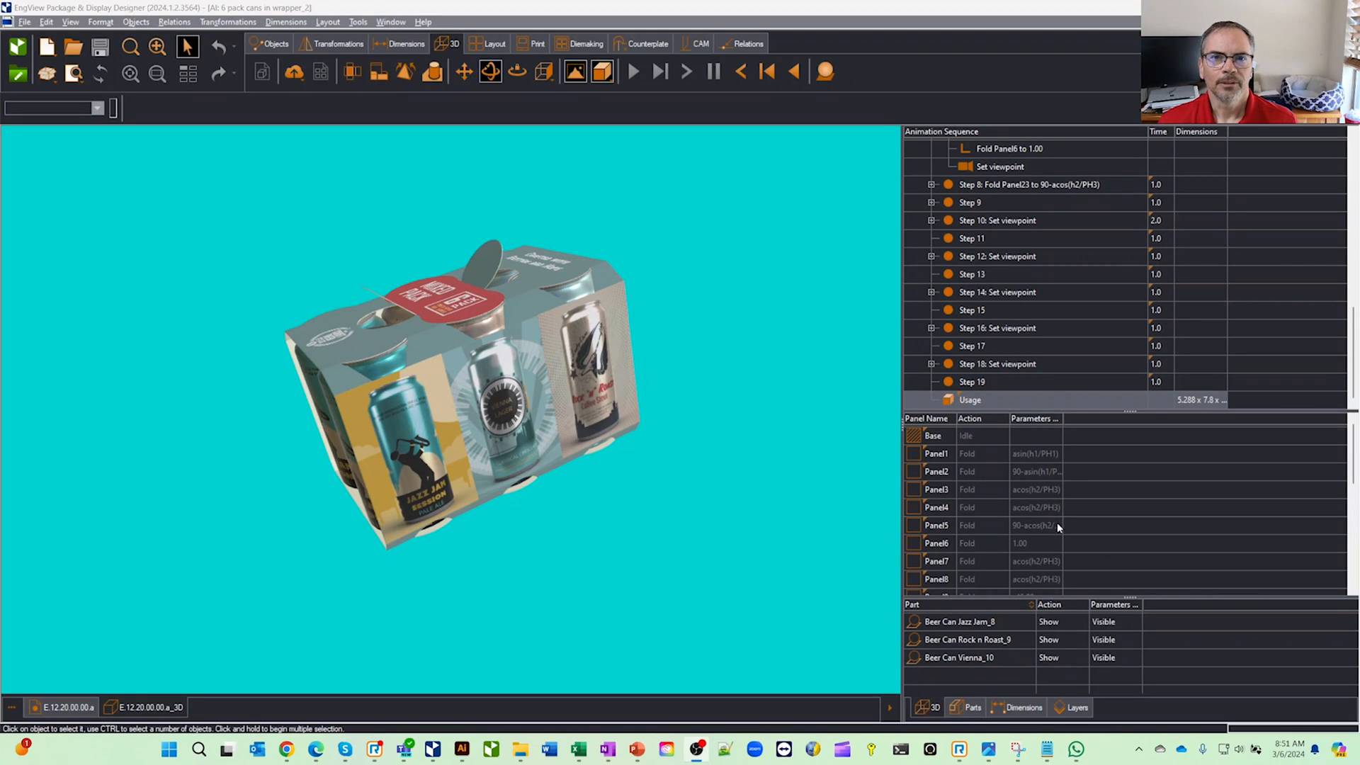
pyautogui.moveTo(900, 425)
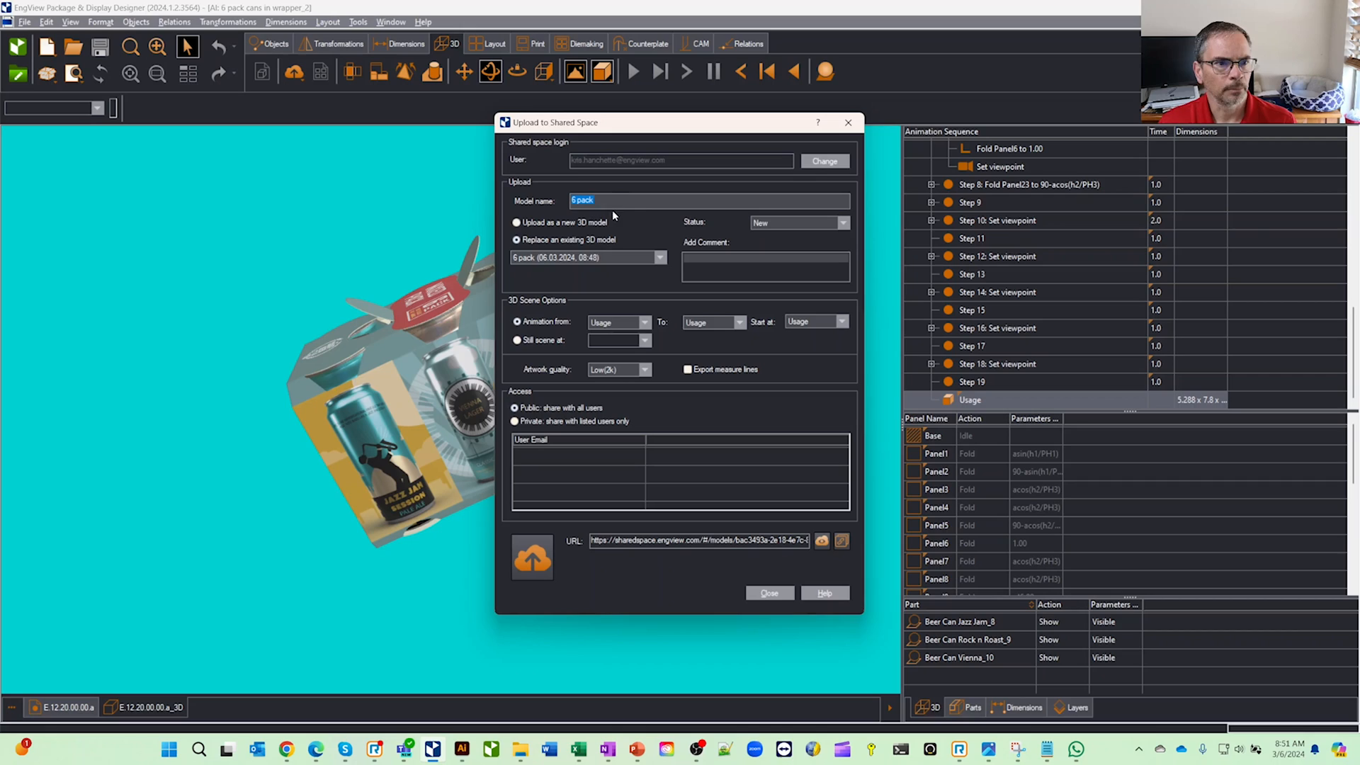
pyautogui.moveTo(650, 444)
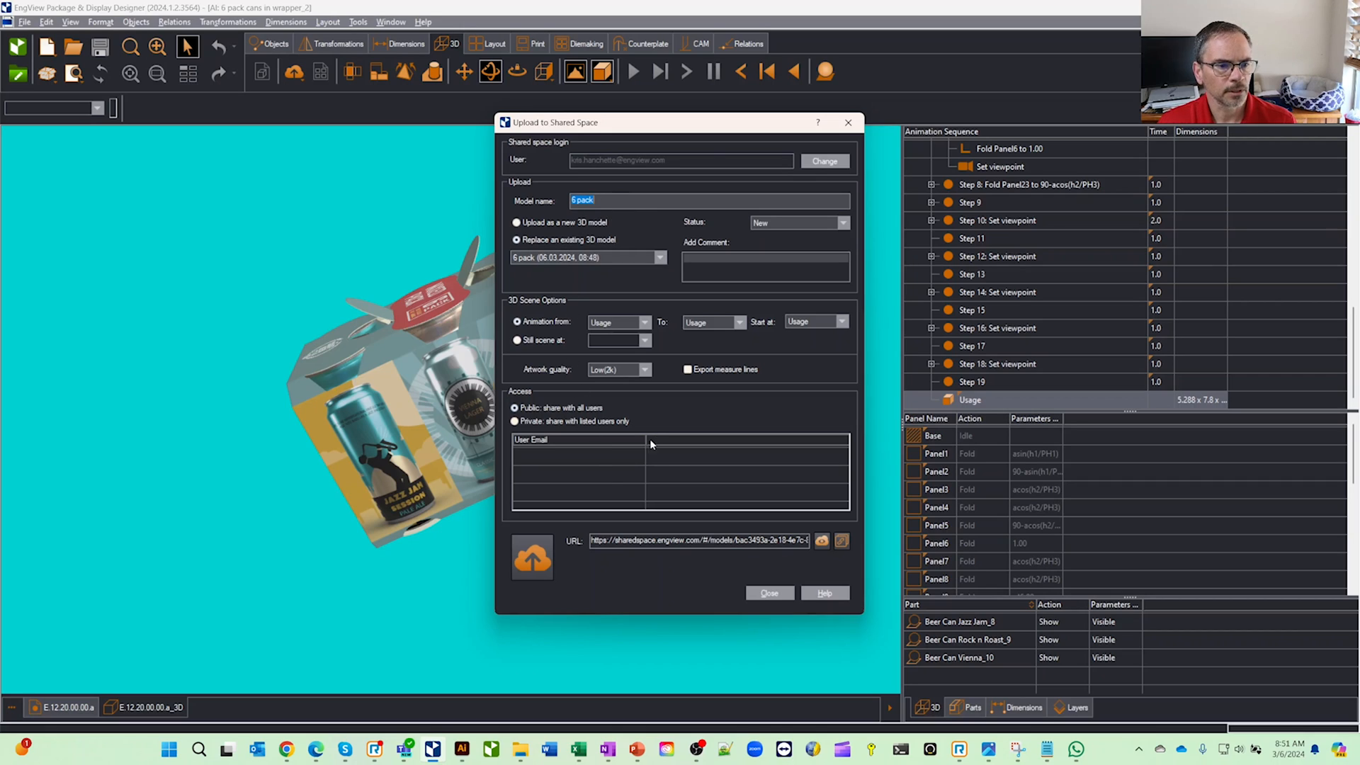
# Step: Upload the 6 pack model to Shared Space and acknowledge the success message
pyautogui.click(532, 556)
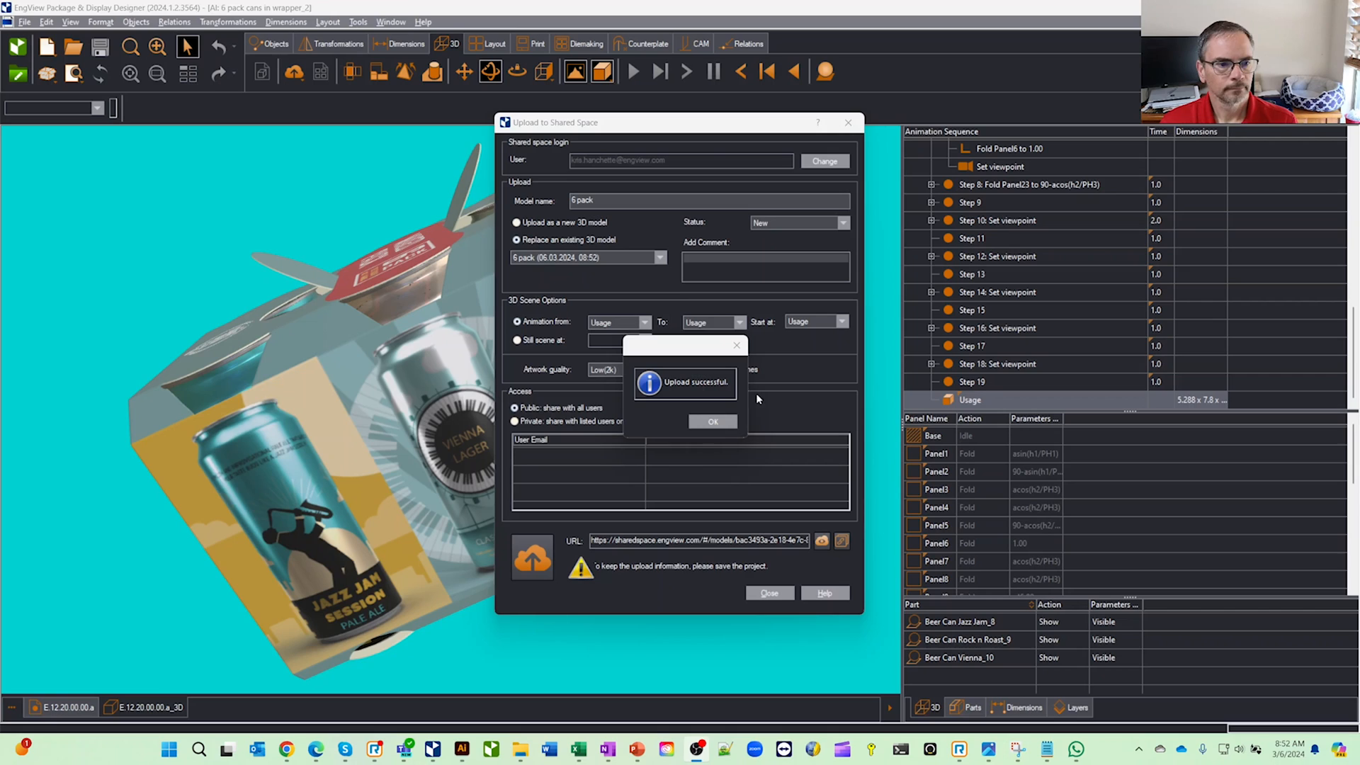
pyautogui.click(712, 421)
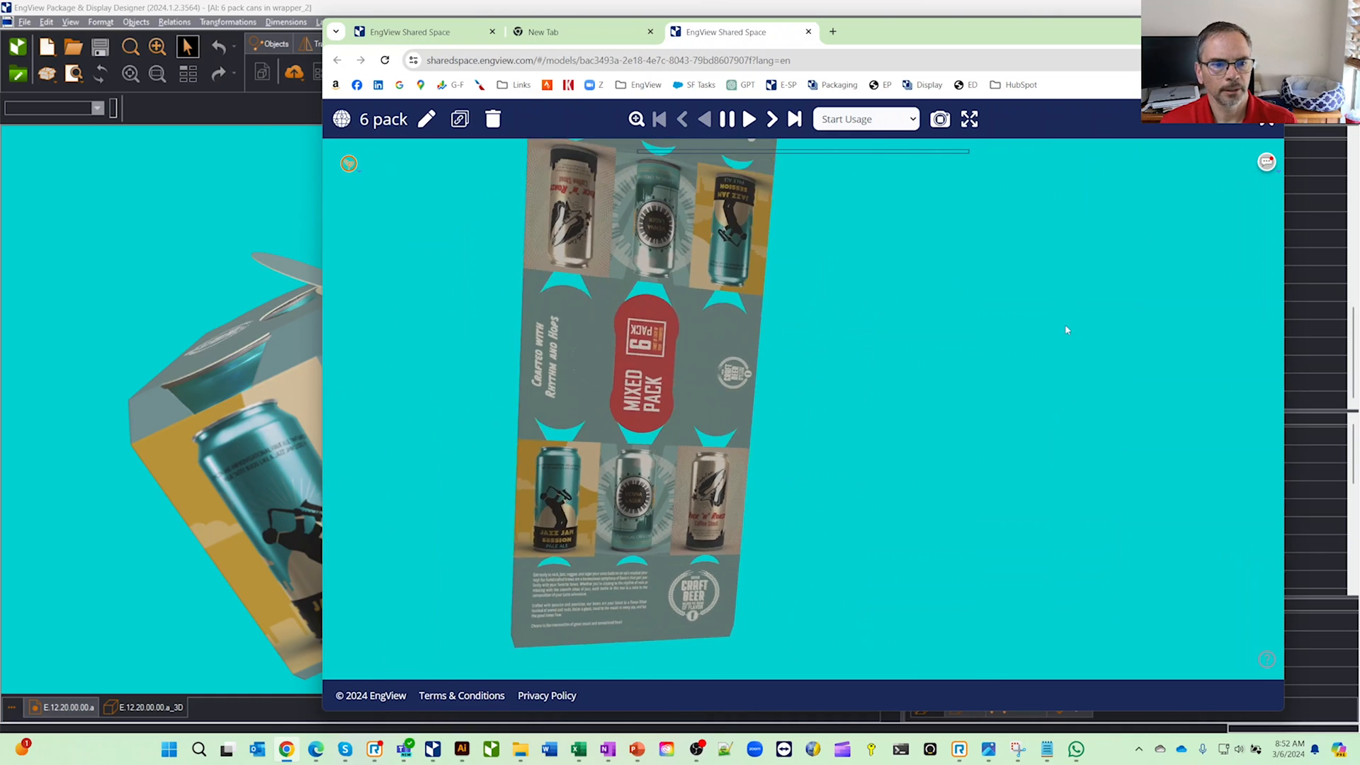
# Step: Review the 6 pack model in the browser, then close the Upload to Shared Space dialog
pyautogui.click(749, 119)
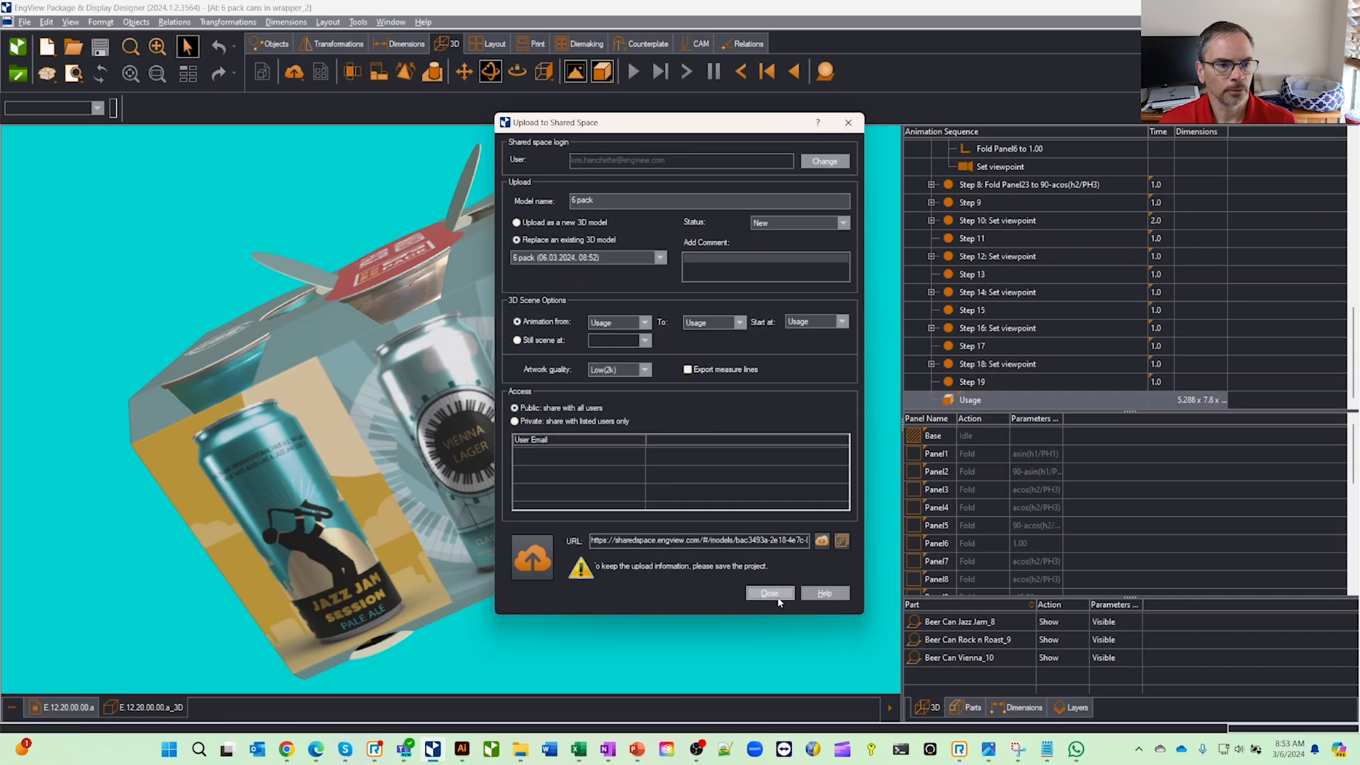
pyautogui.click(769, 594)
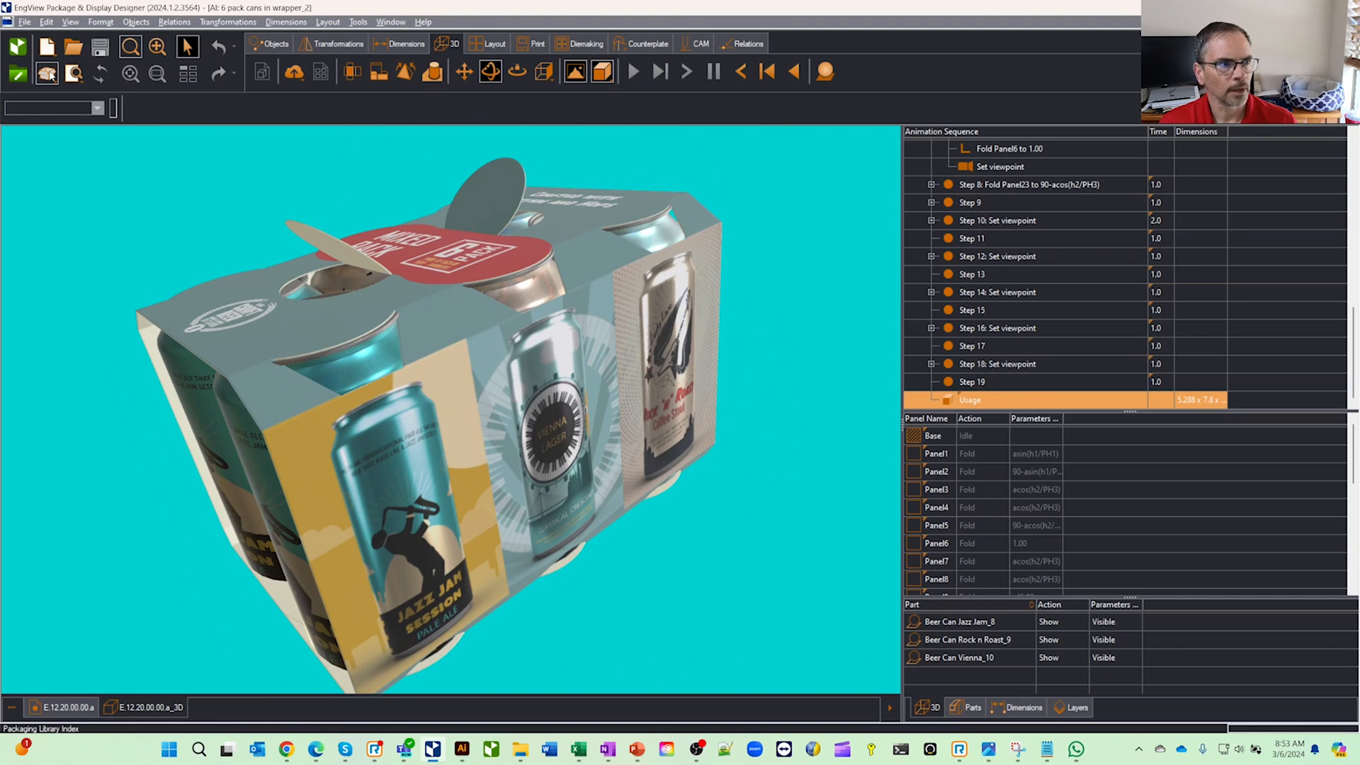
pyautogui.click(24, 22)
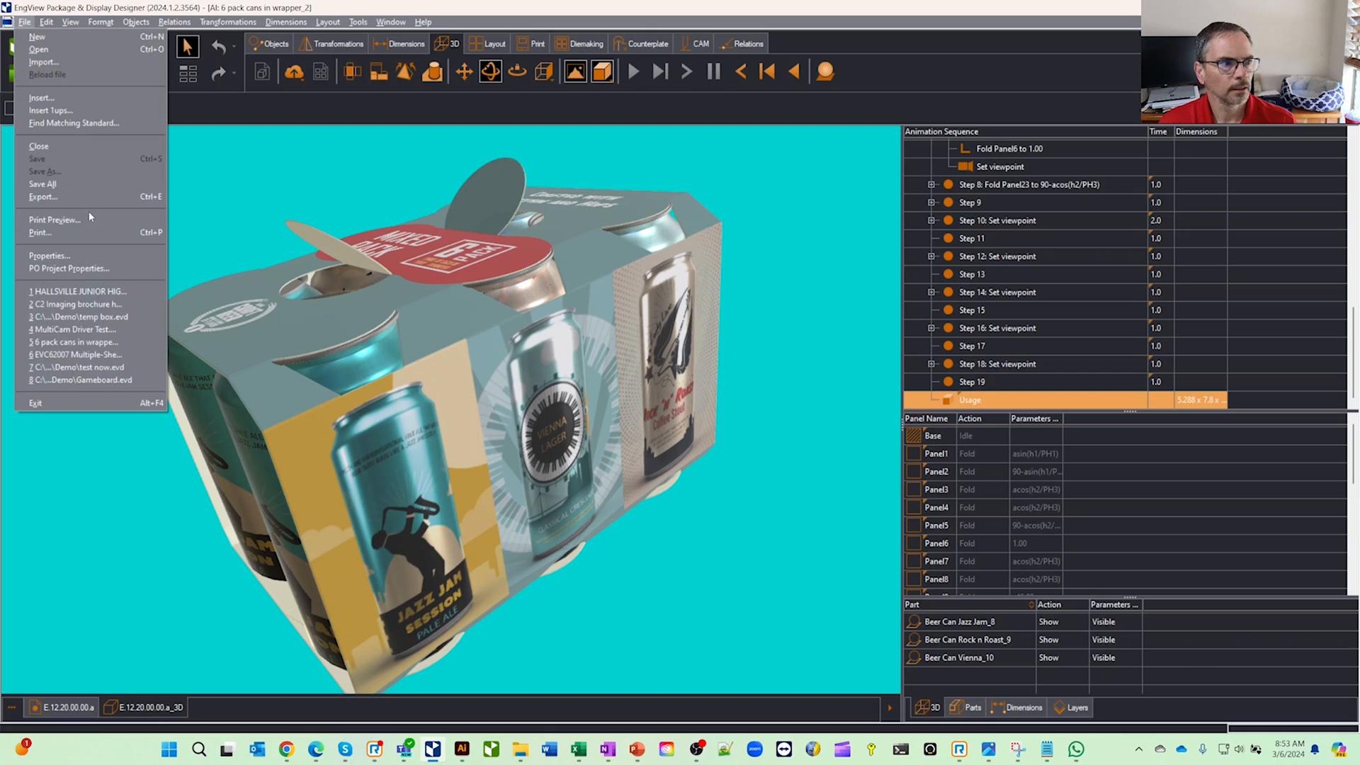
# Step: Start a File > Export with 3D MPEG animation (*.mp4) as the file type
pyautogui.click(43, 197)
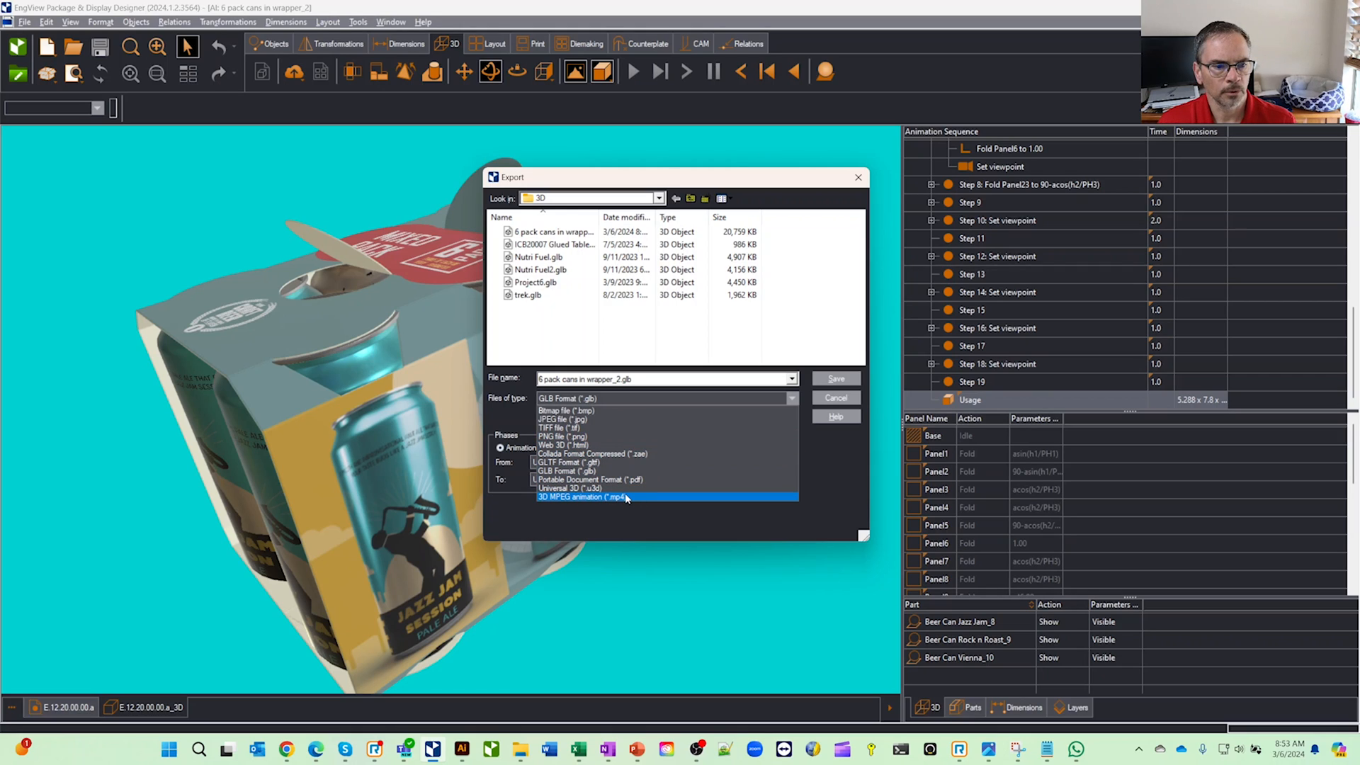
pyautogui.click(583, 498)
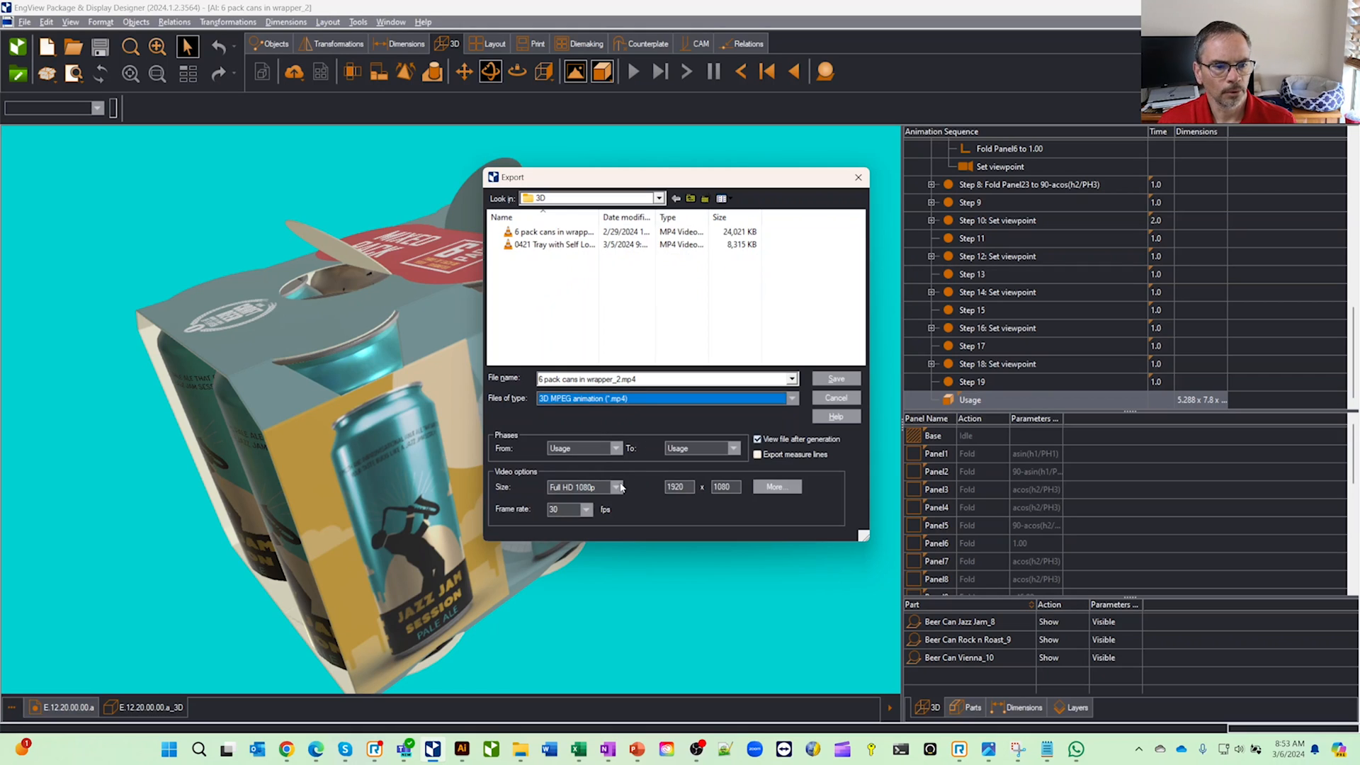
# Step: Save the animation at 4K Ultra HD 2160p, overwriting '6 pack cans in wrapper_2.mp4'
pyautogui.click(618, 487)
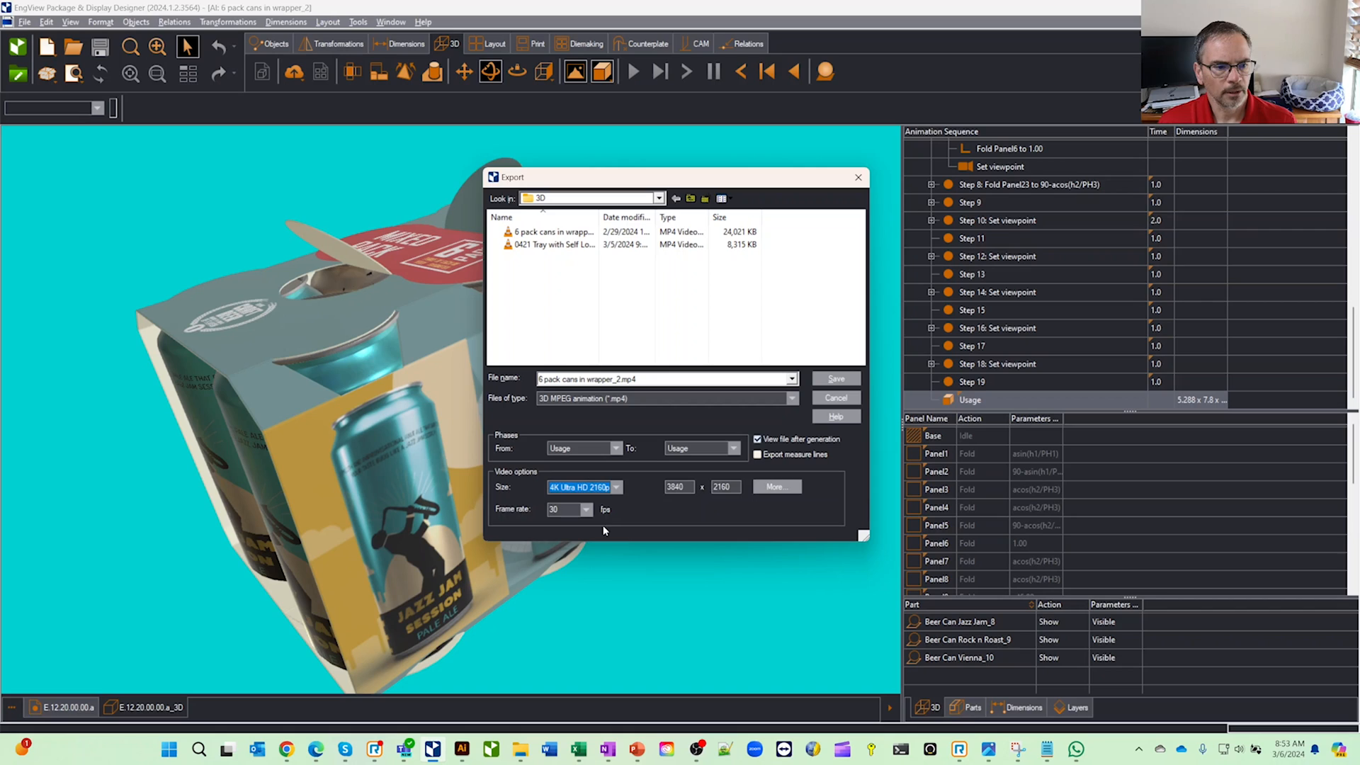
pyautogui.moveTo(572, 448)
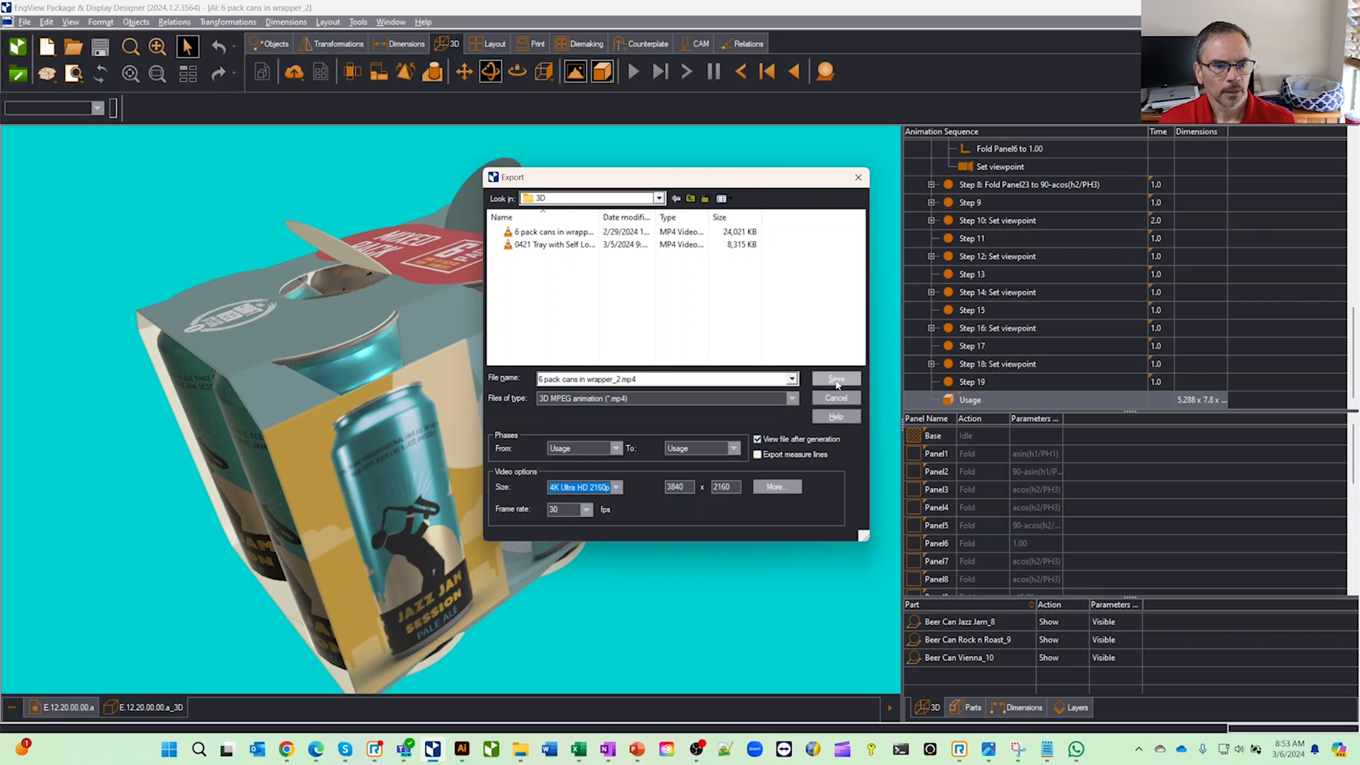
pyautogui.click(835, 379)
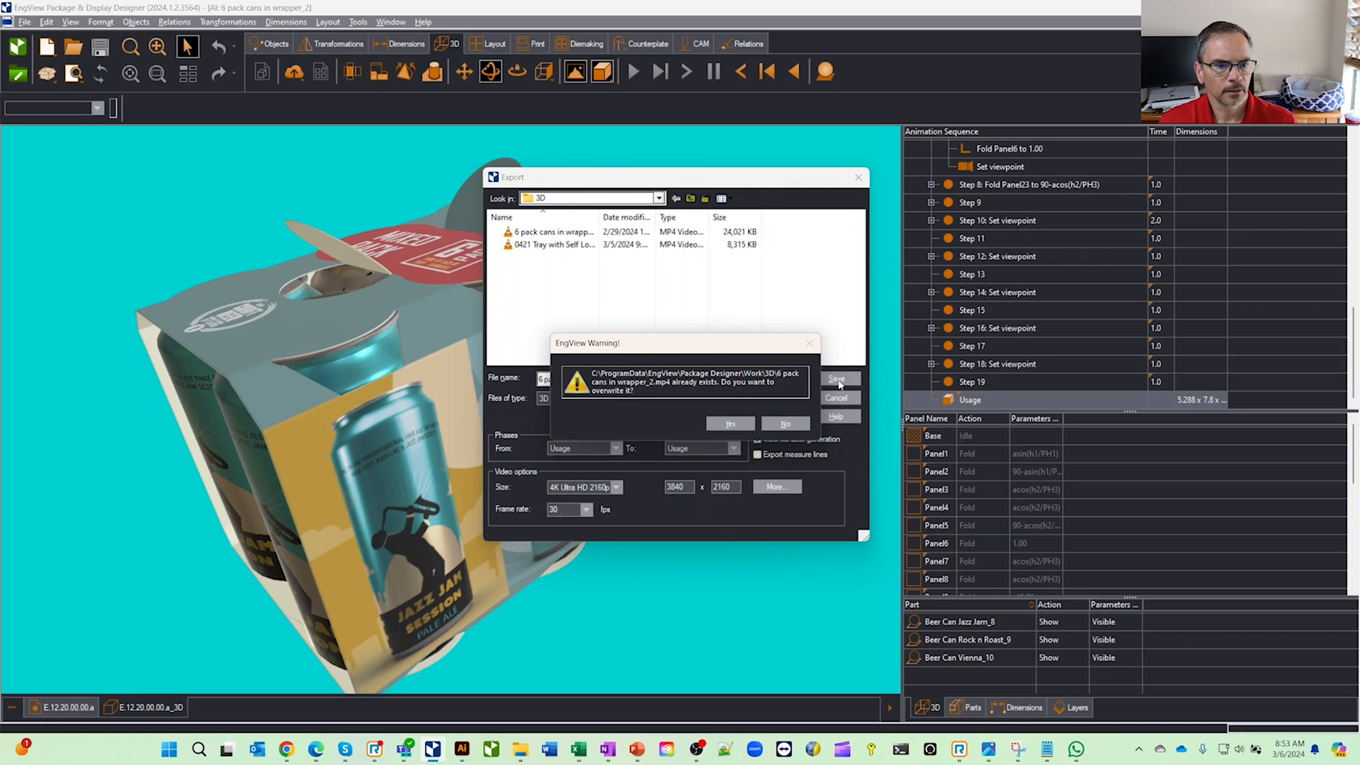
pyautogui.click(730, 424)
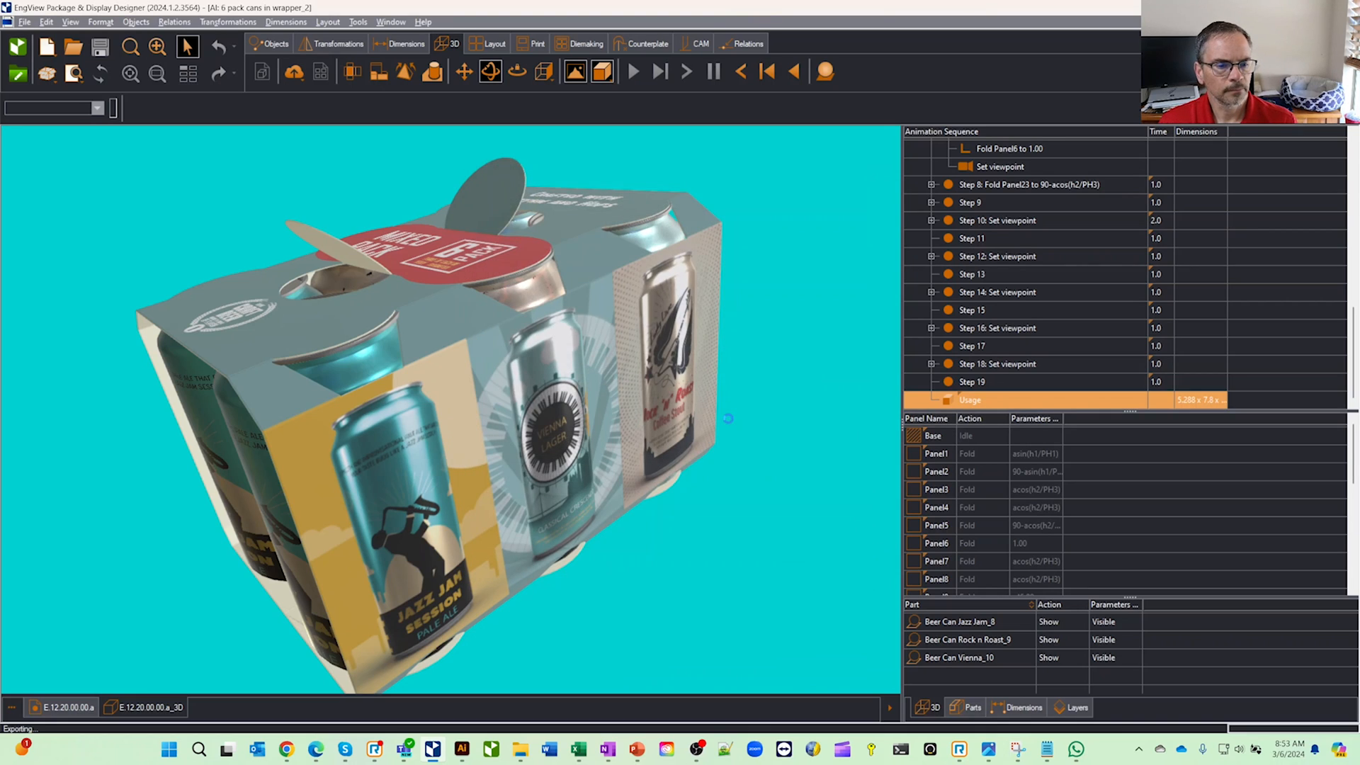